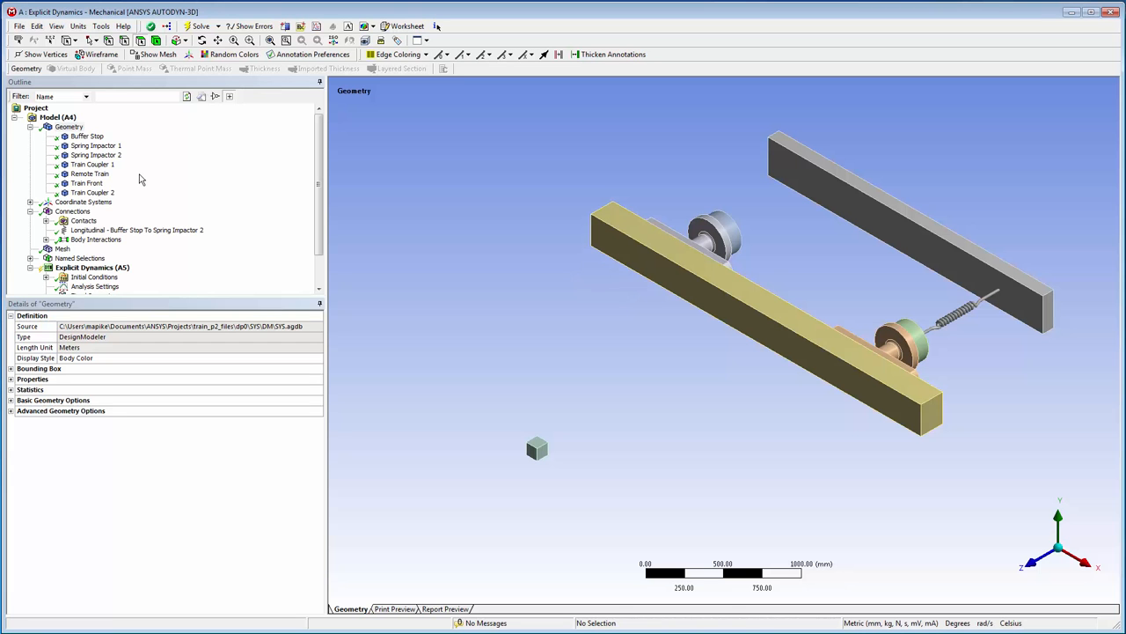
{"action": "mouse_move", "coordinate": [121, 183]}
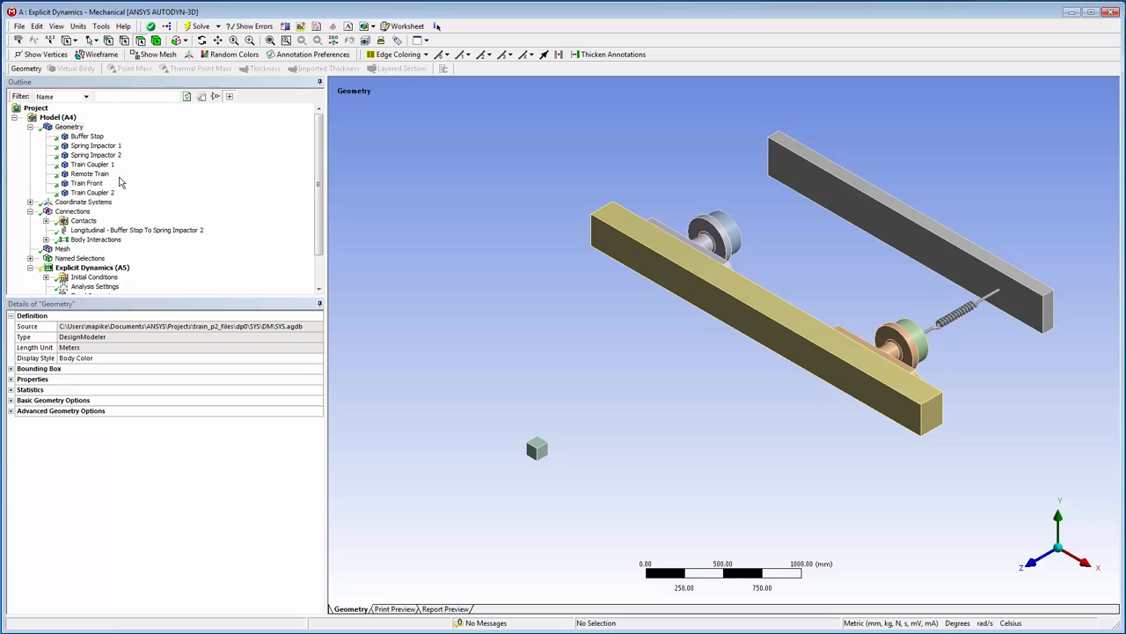
- Inspect the Remote Train body's material choices, then collapse the geometry bodies
{"action": "left_click", "coordinate": [90, 173]}
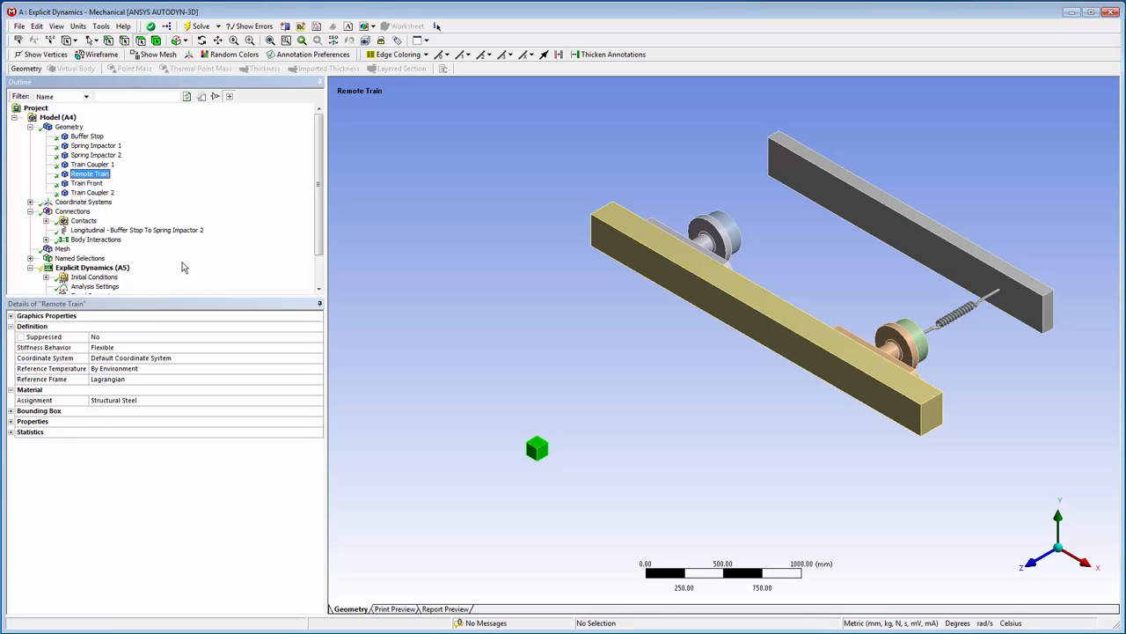
{"action": "mouse_move", "coordinate": [306, 398]}
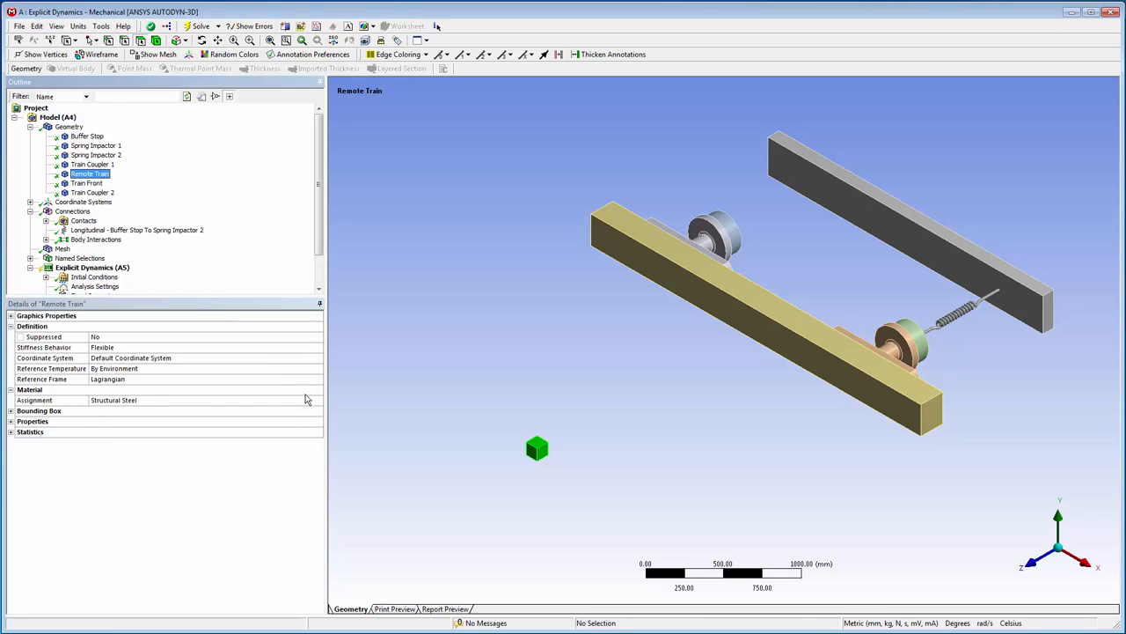
{"action": "left_click", "coordinate": [317, 399]}
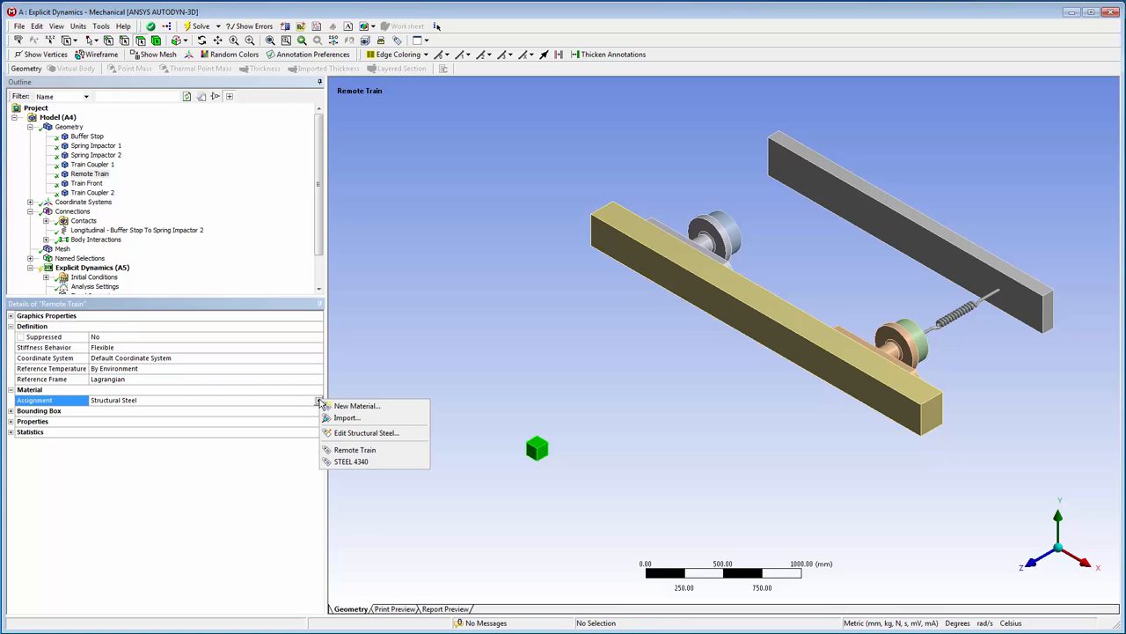
{"action": "left_click", "coordinate": [355, 450]}
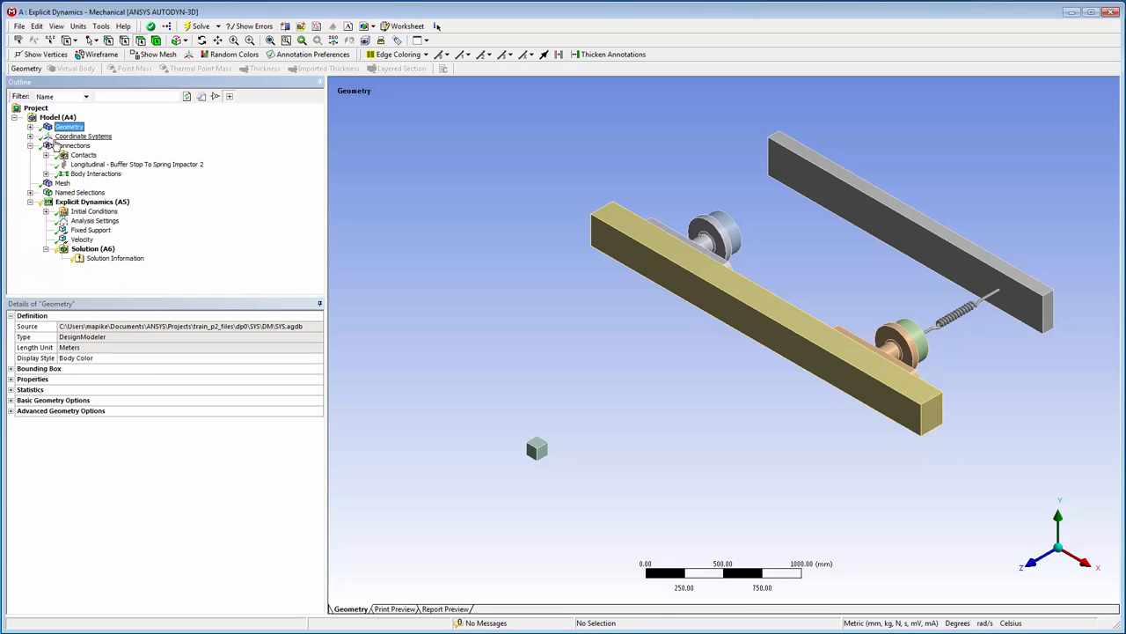
- Insert a spring with 30000 N/mm stiffness and damping, referenced on the Buffer Stop face
{"action": "right_click", "coordinate": [74, 145]}
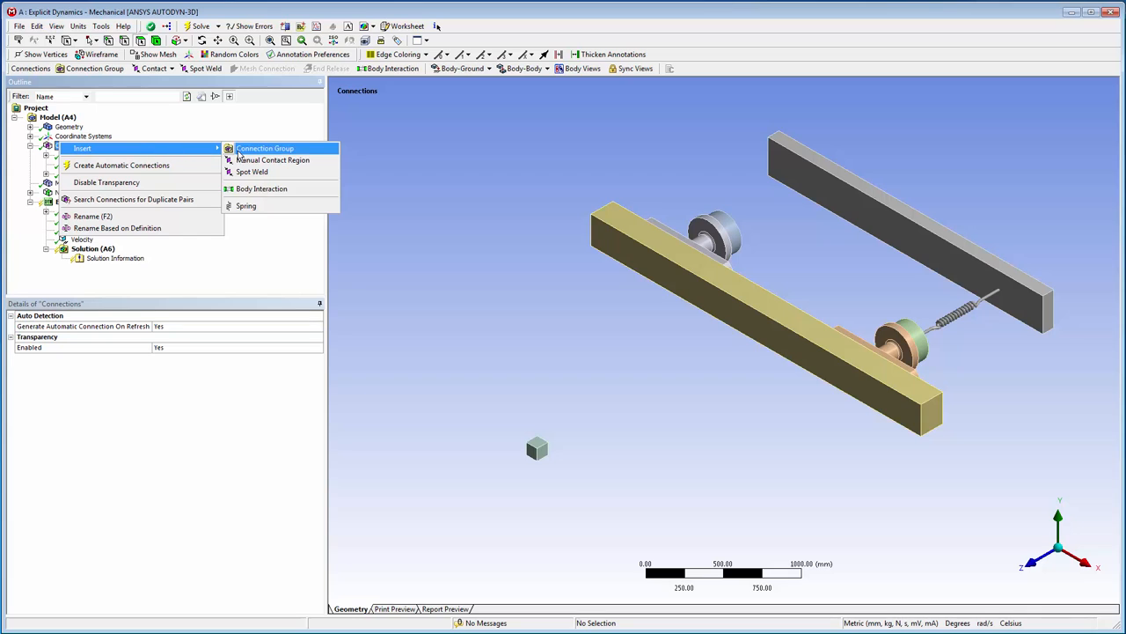
{"action": "left_click", "coordinate": [247, 205]}
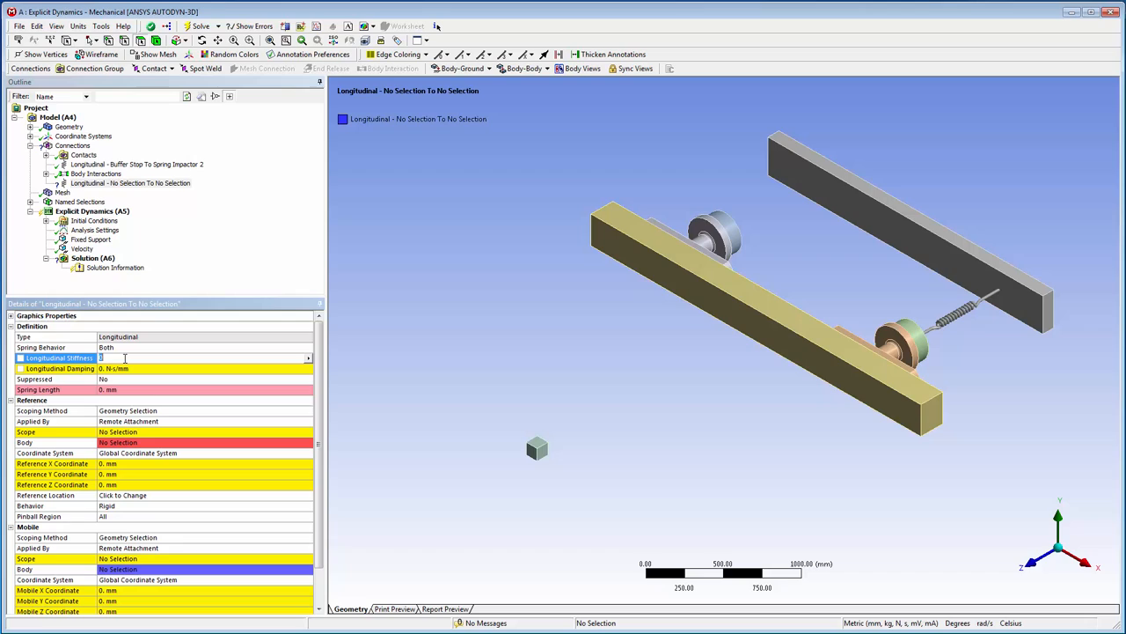
{"action": "type", "text": "30000"}
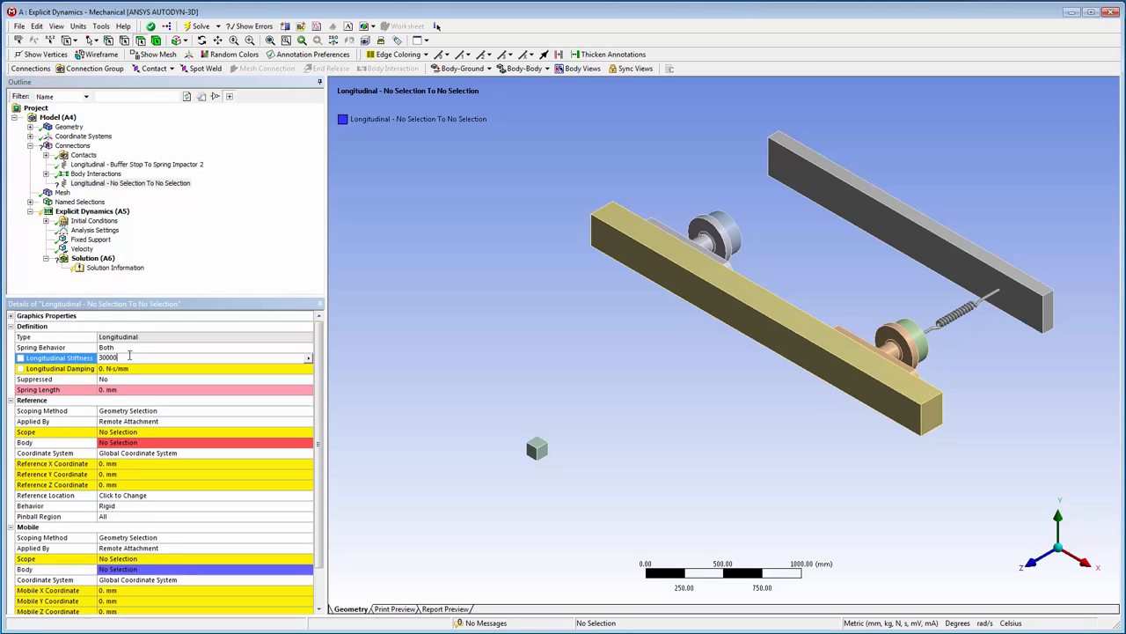
{"action": "left_click", "coordinate": [130, 368]}
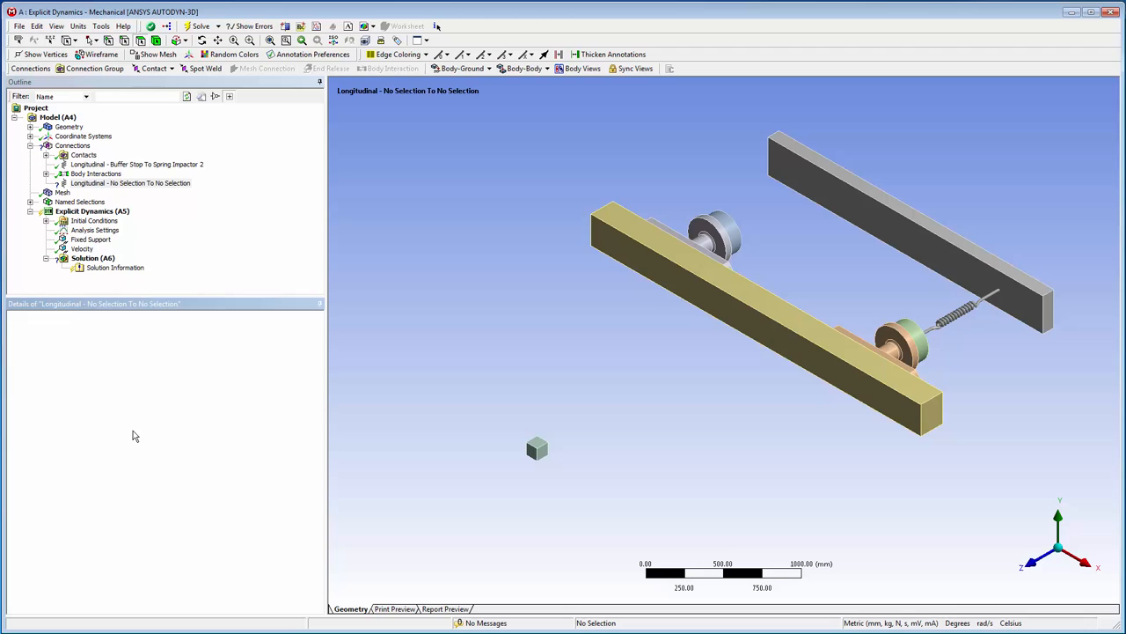
{"action": "left_click", "coordinate": [130, 183]}
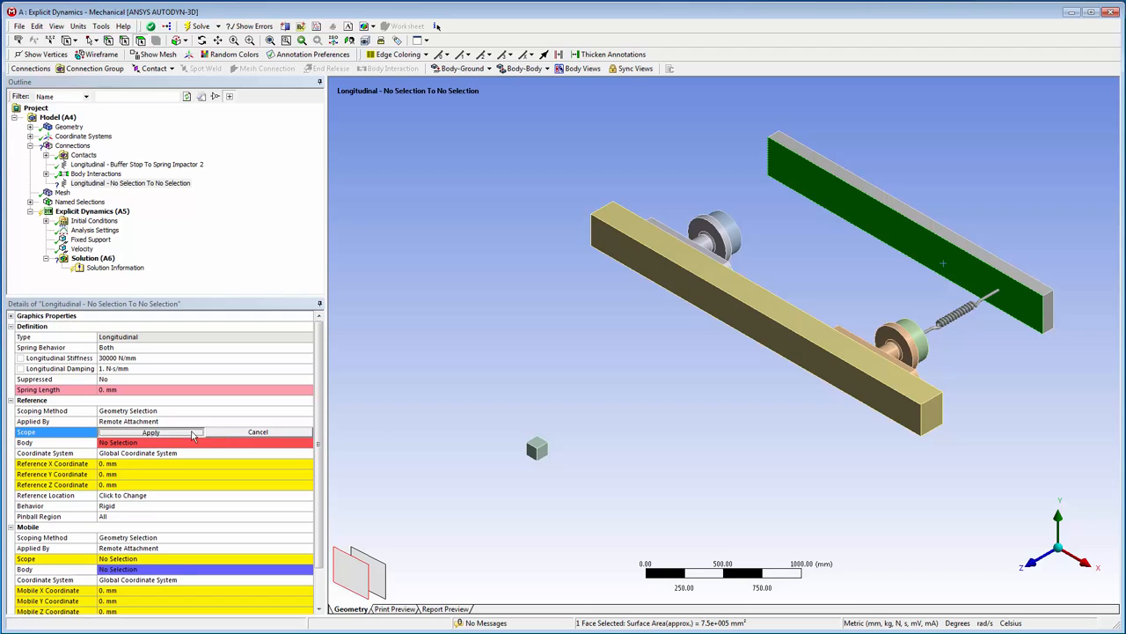
{"action": "left_click", "coordinate": [151, 431]}
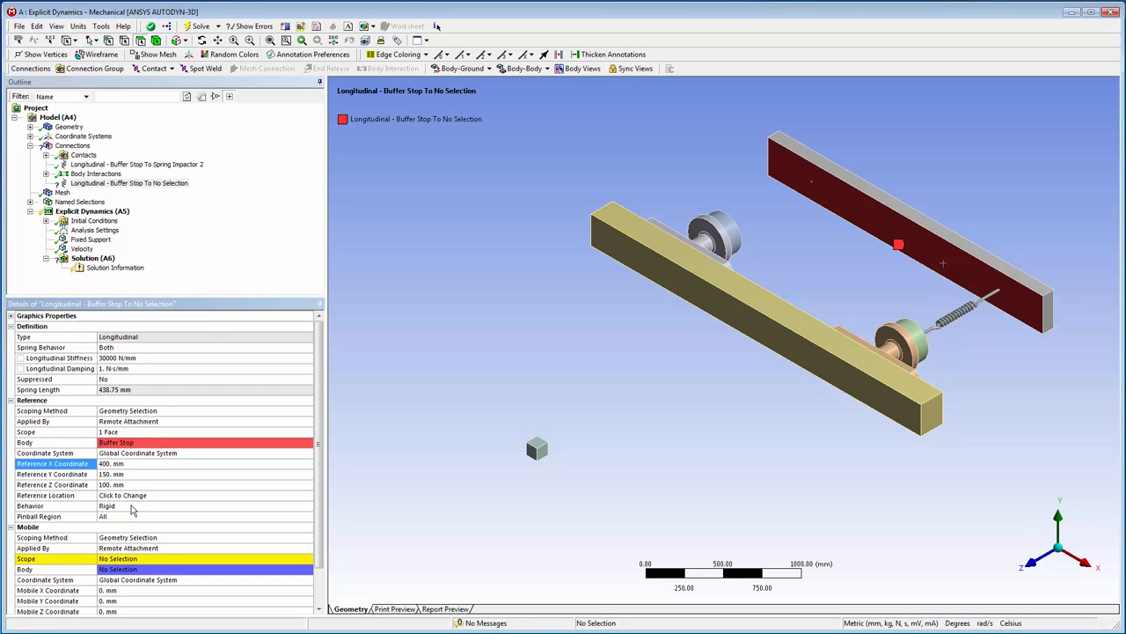
- Set a 200 mm reference pinball region and attach the mobile end to Spring Impactor 1
{"action": "left_click", "coordinate": [130, 515]}
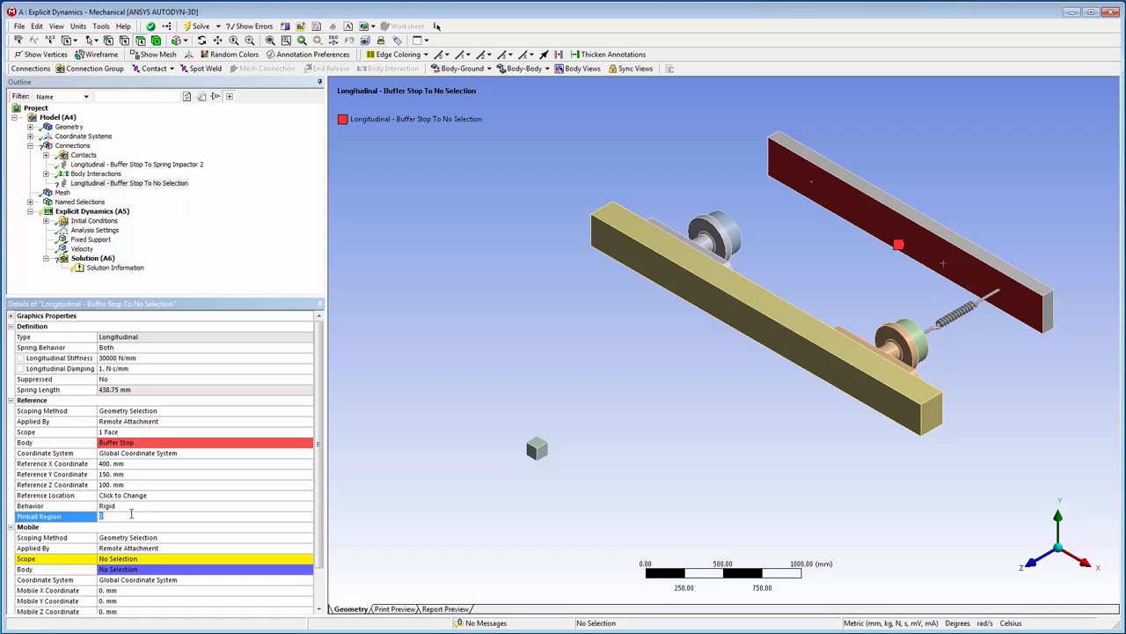
{"action": "type", "text": "200. mm"}
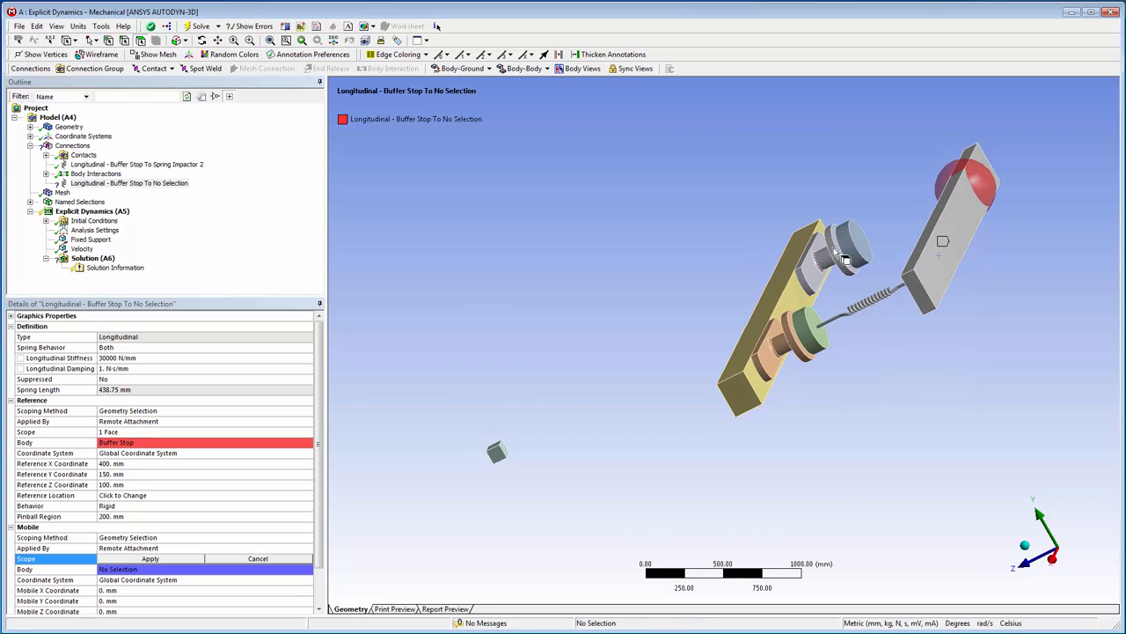
{"action": "left_click", "coordinate": [849, 251]}
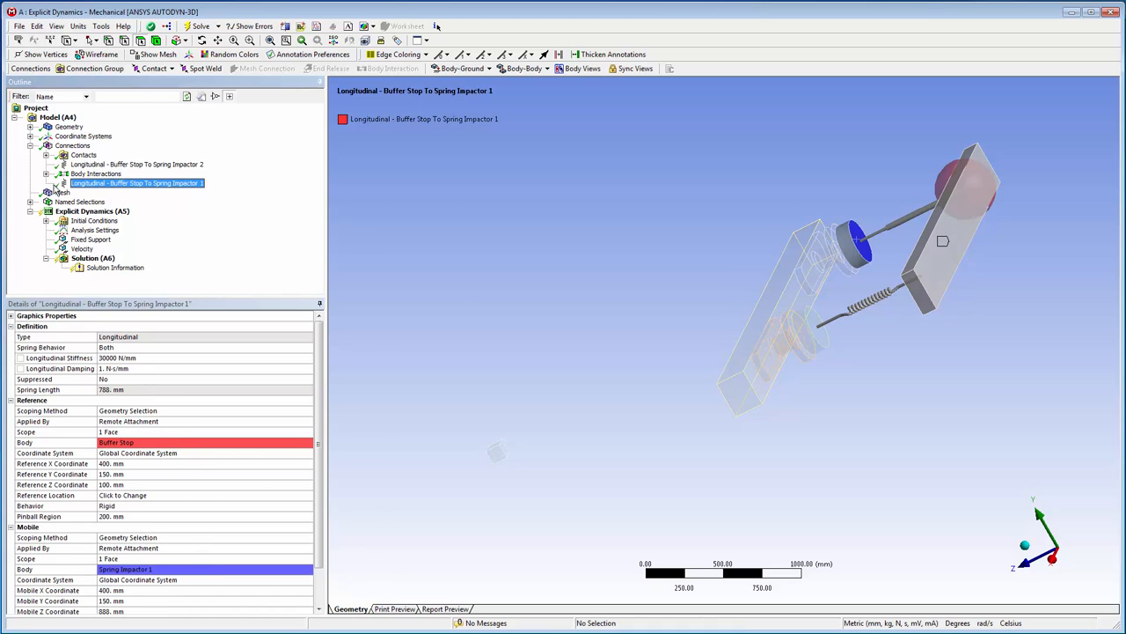
{"action": "right_click", "coordinate": [67, 174]}
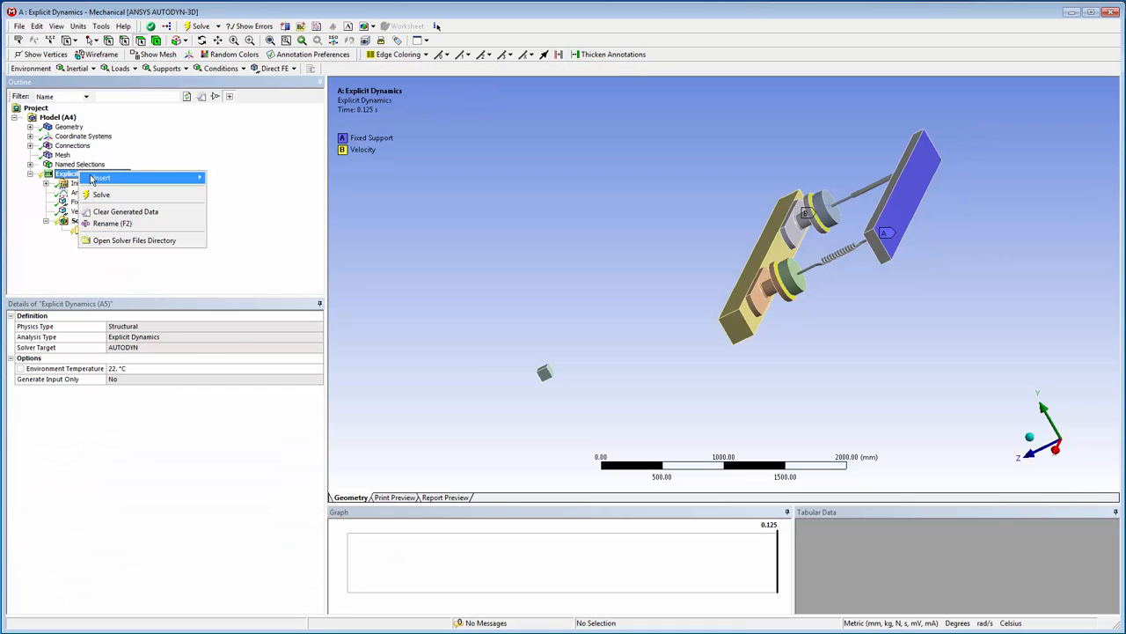
- Add a rigid remote displacement on two beam faces with X, Y and rotations at 0
{"action": "left_click", "coordinate": [127, 178]}
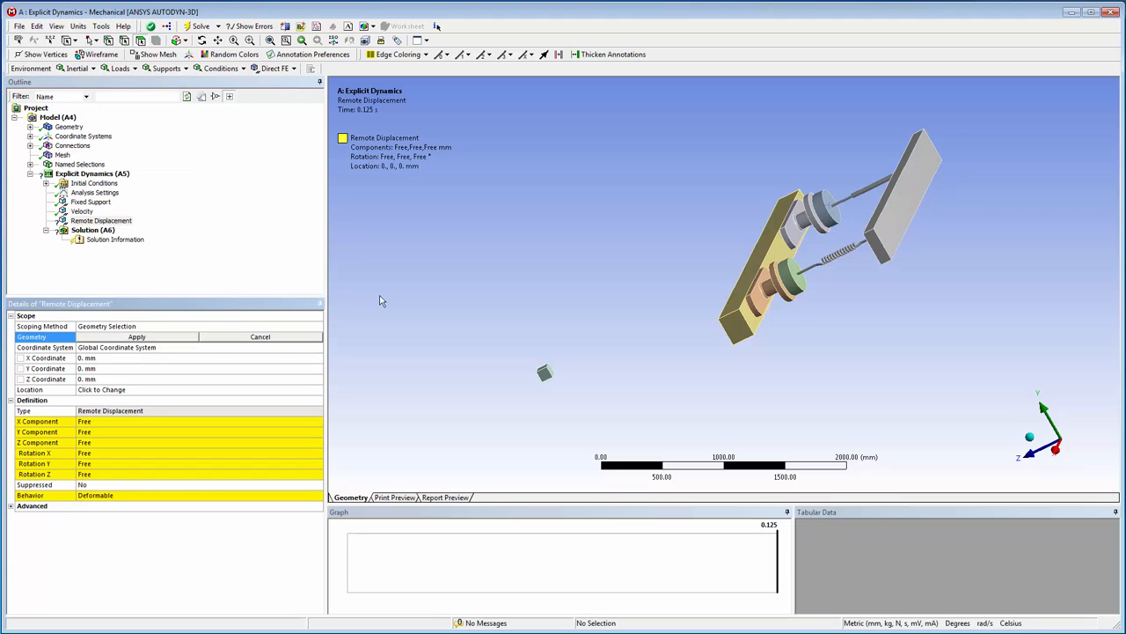
{"action": "mouse_move", "coordinate": [550, 379]}
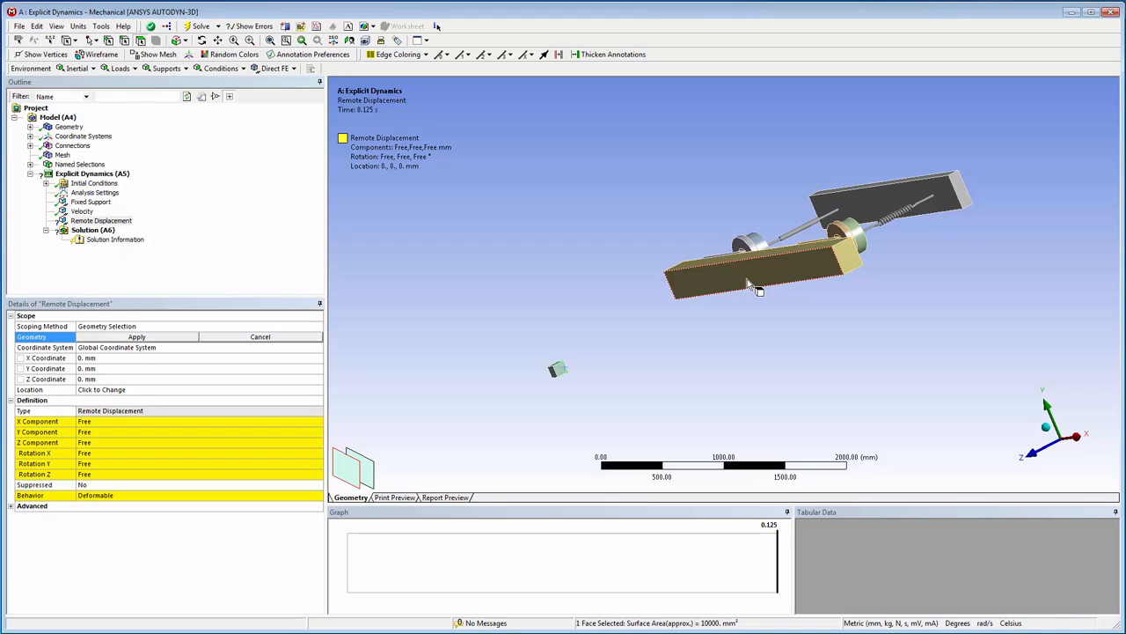
{"action": "left_click", "coordinate": [749, 280]}
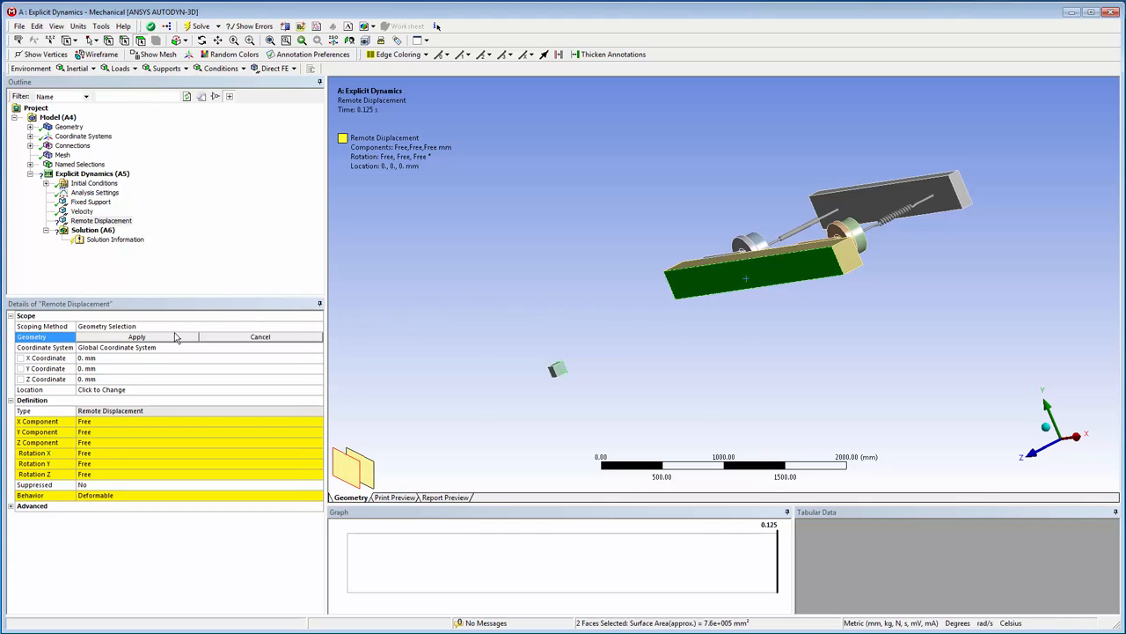
{"action": "left_click", "coordinate": [136, 336]}
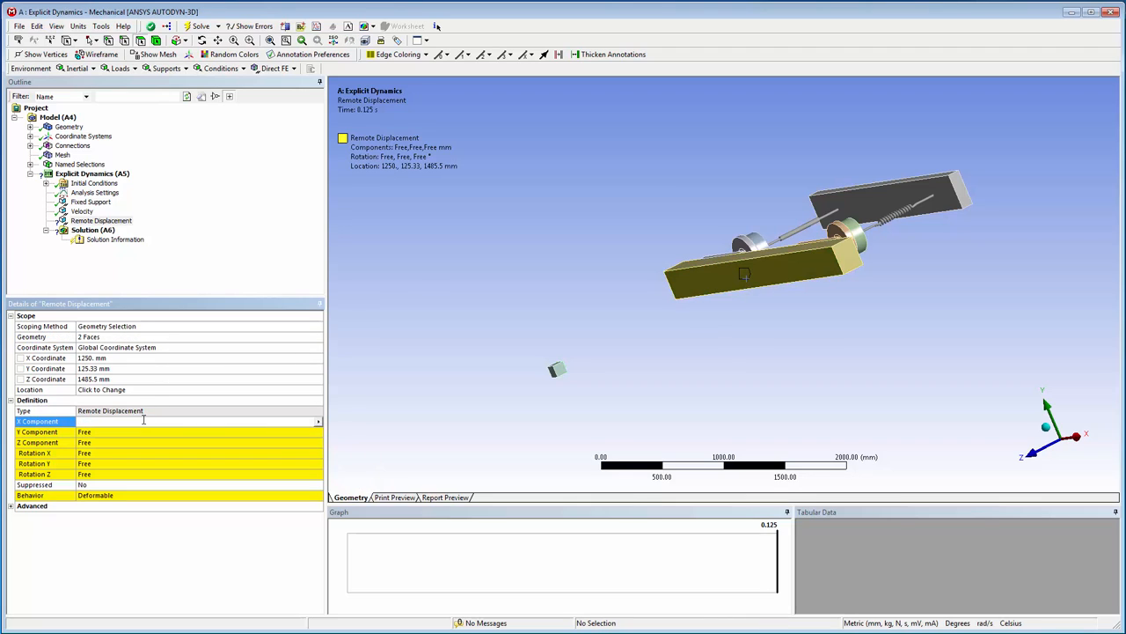
{"action": "type", "text": "0"}
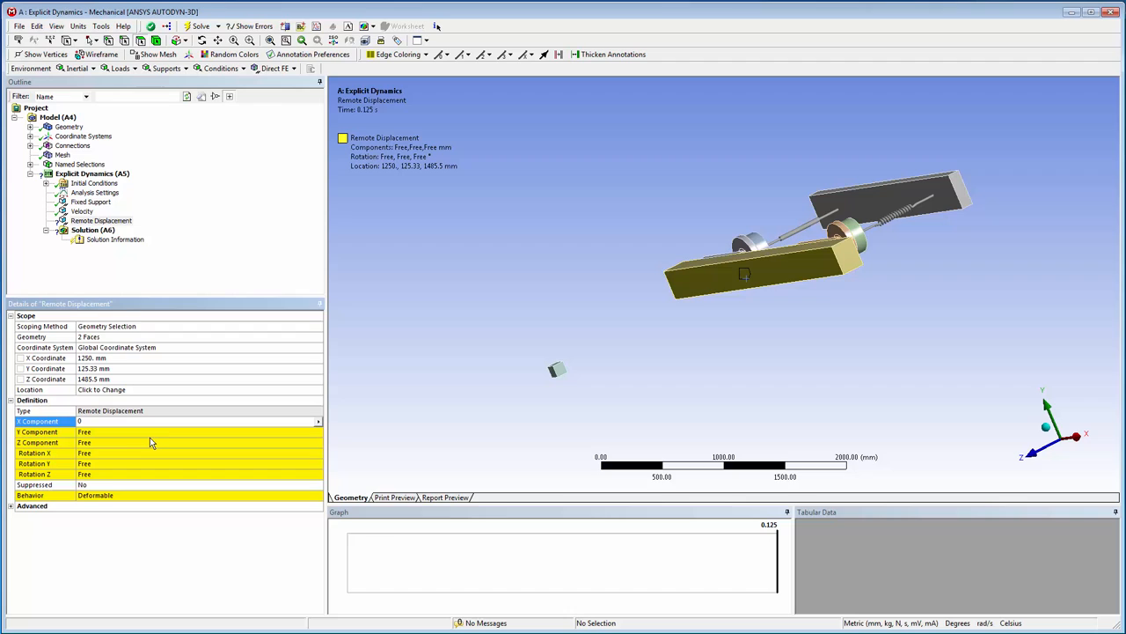
{"action": "left_click", "coordinate": [176, 432]}
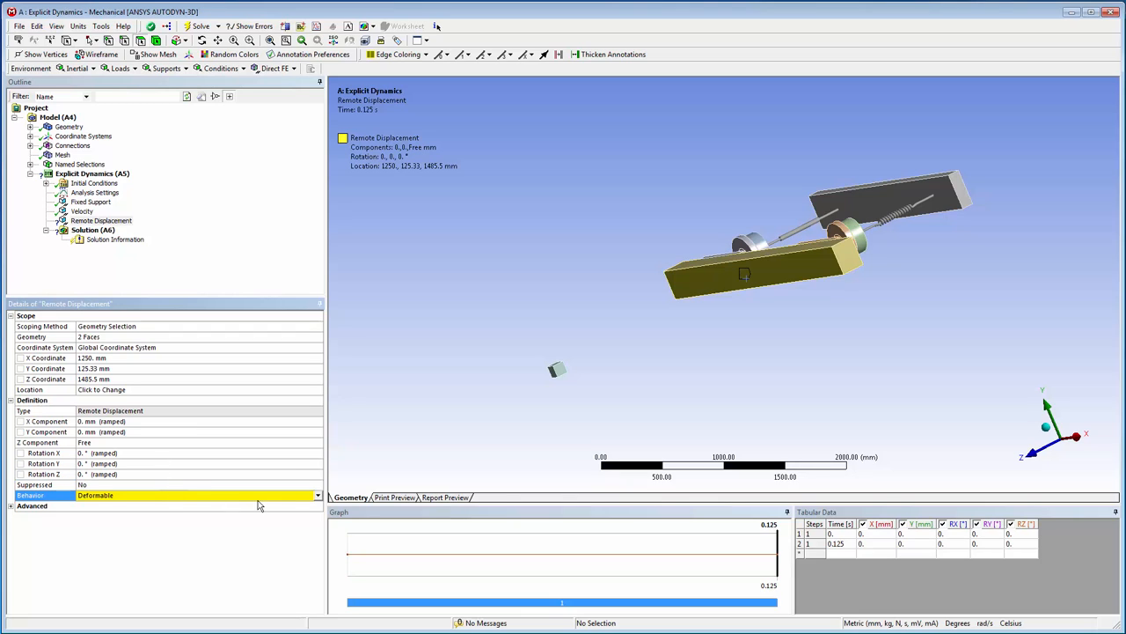
{"action": "left_click", "coordinate": [317, 496]}
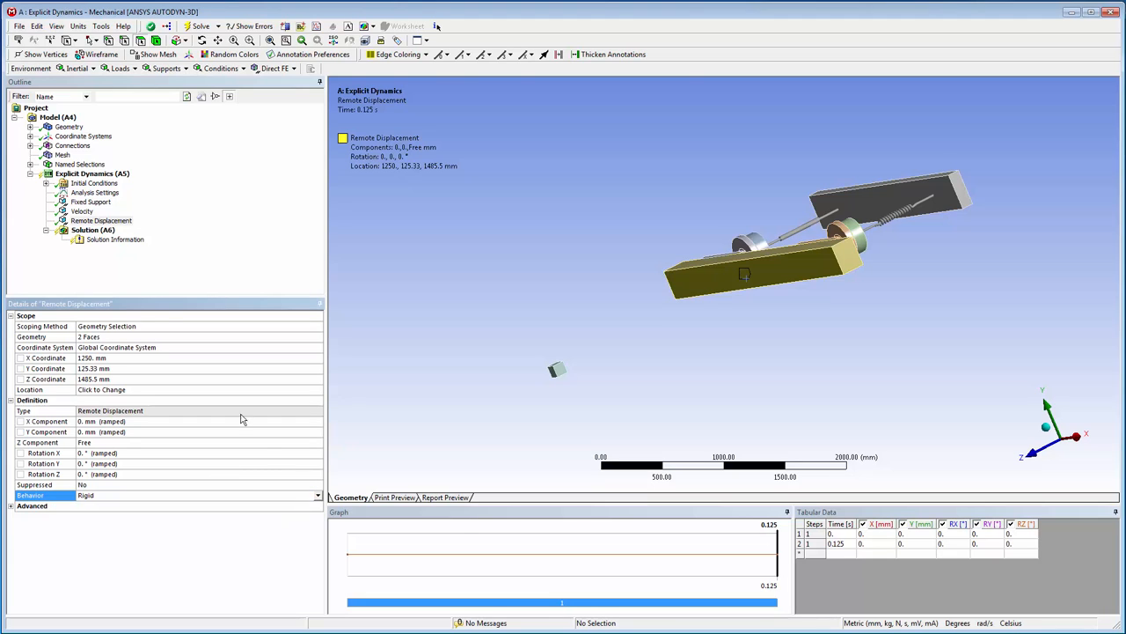
- Add an Equivalent (von-Mises) stress result and a spring tracker on the buffer-stop spring
{"action": "right_click", "coordinate": [88, 229]}
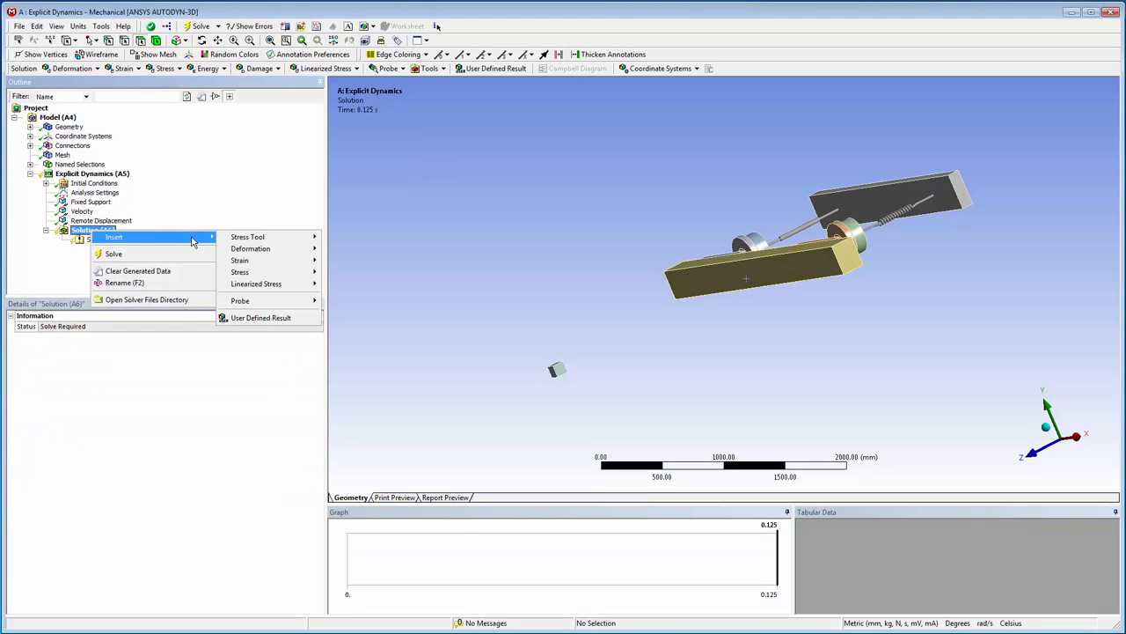
{"action": "mouse_move", "coordinate": [264, 271]}
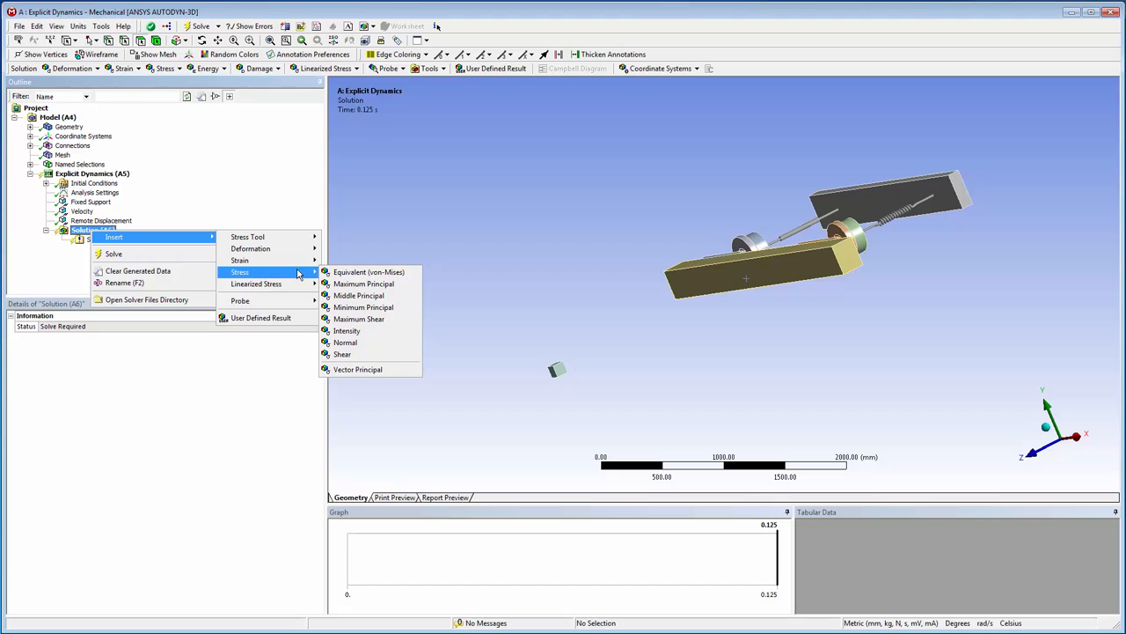
{"action": "left_click", "coordinate": [369, 271]}
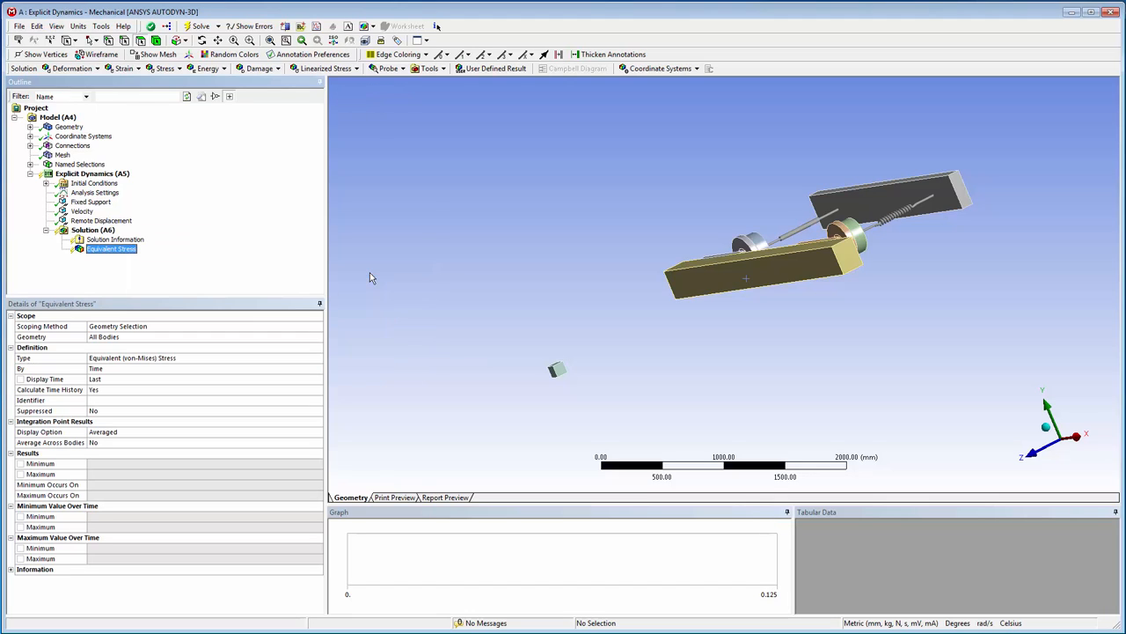
{"action": "mouse_move", "coordinate": [338, 289]}
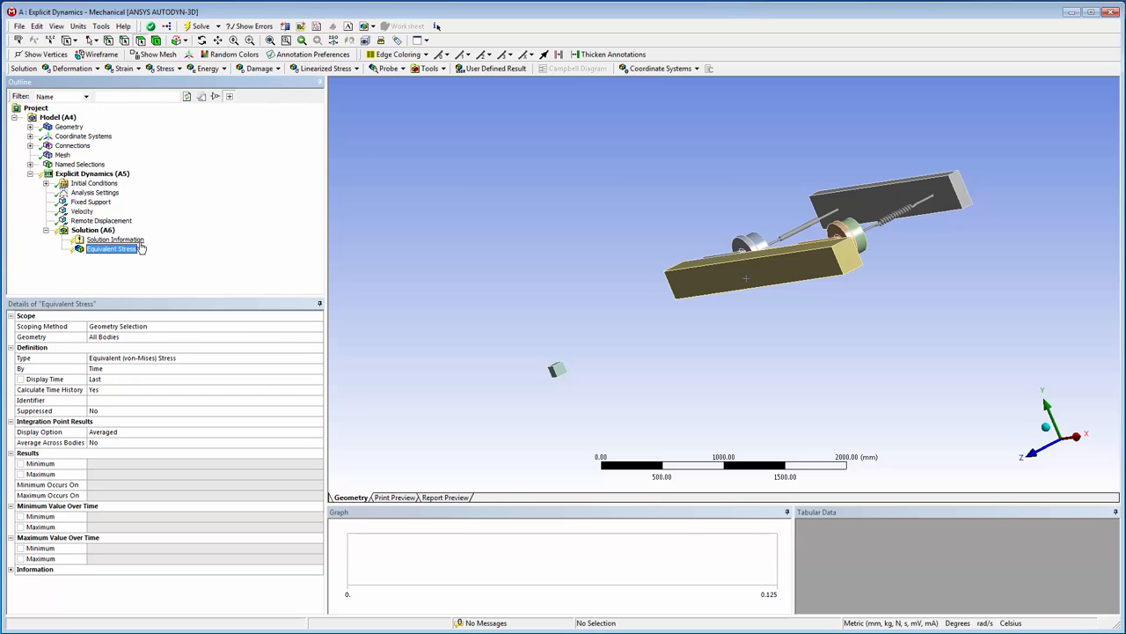
{"action": "right_click", "coordinate": [114, 239]}
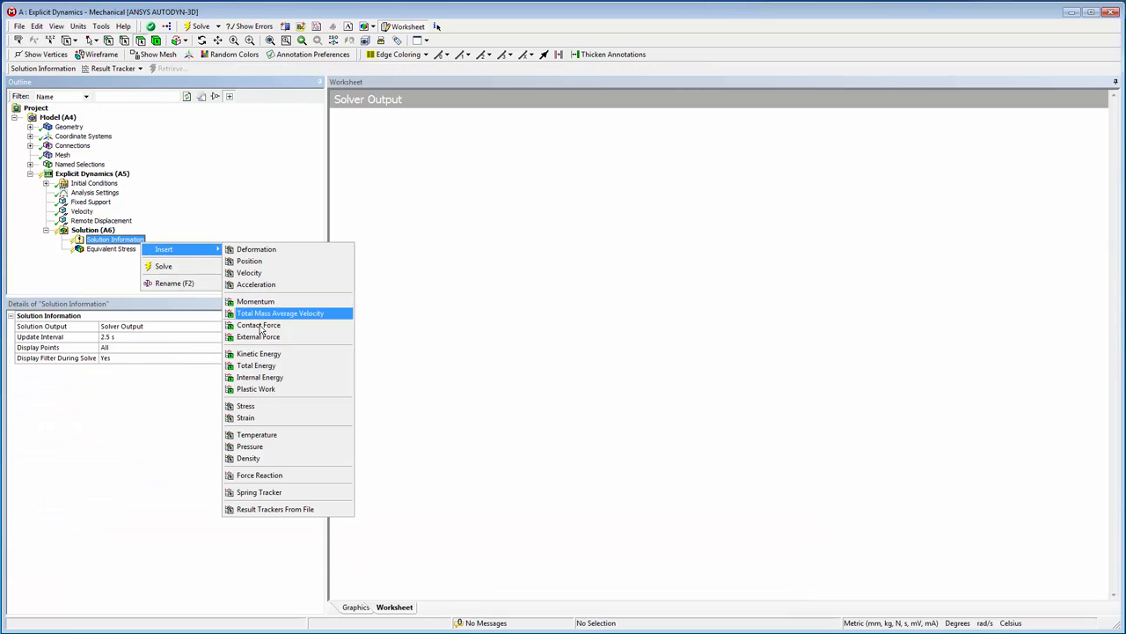
{"action": "left_click", "coordinate": [258, 492]}
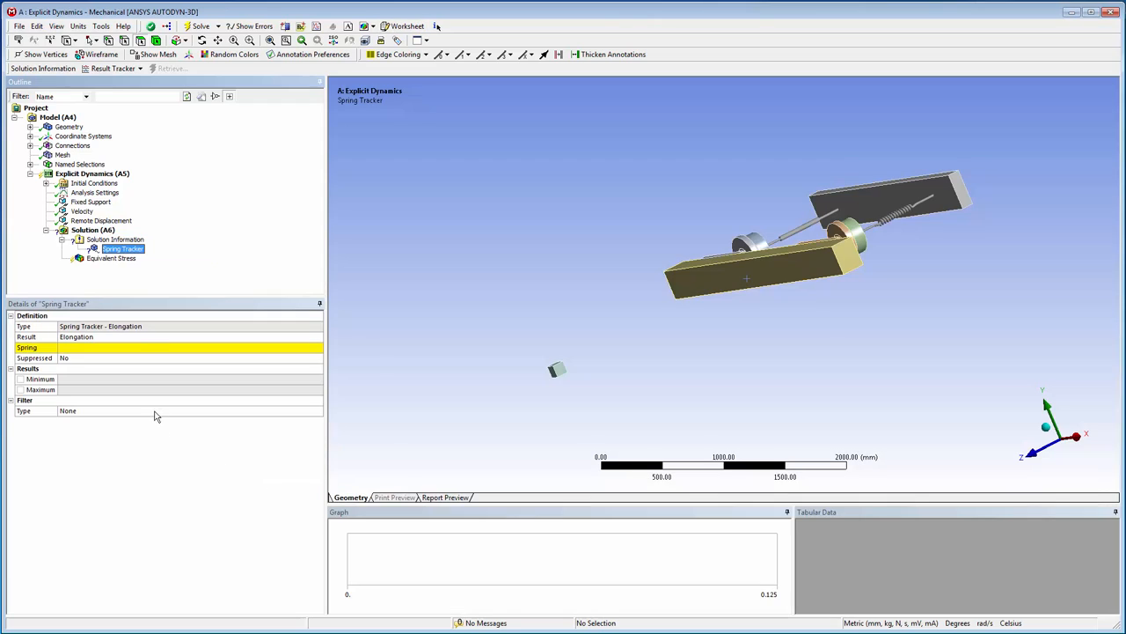
{"action": "left_click", "coordinate": [176, 347]}
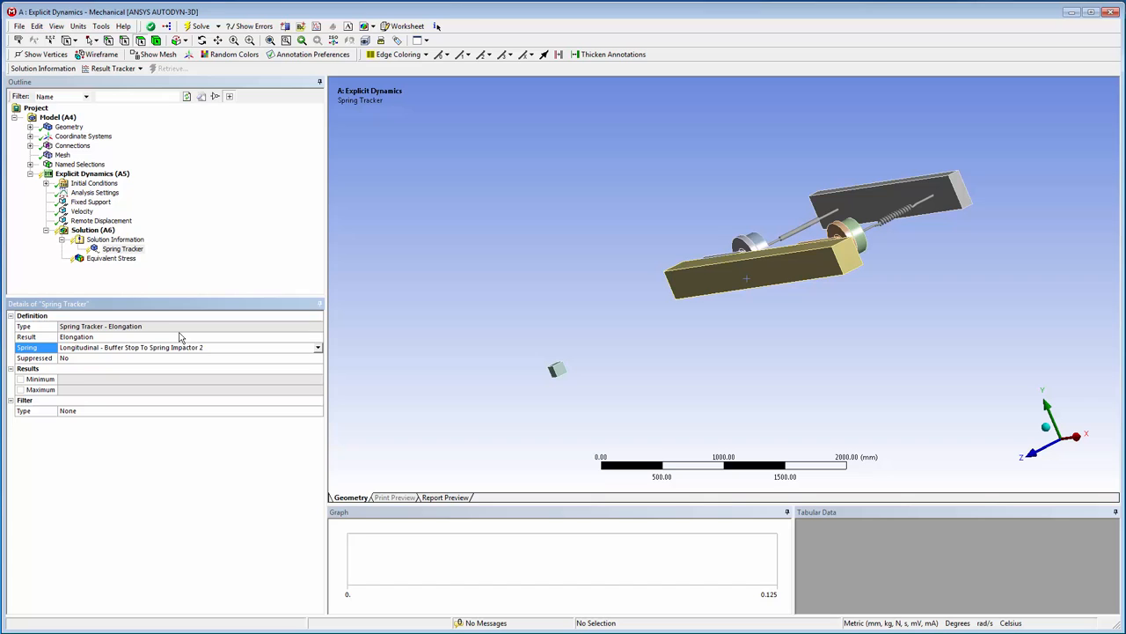
- Duplicate the spring tracker and set the copy's result to Elastic Force
{"action": "right_click", "coordinate": [121, 249]}
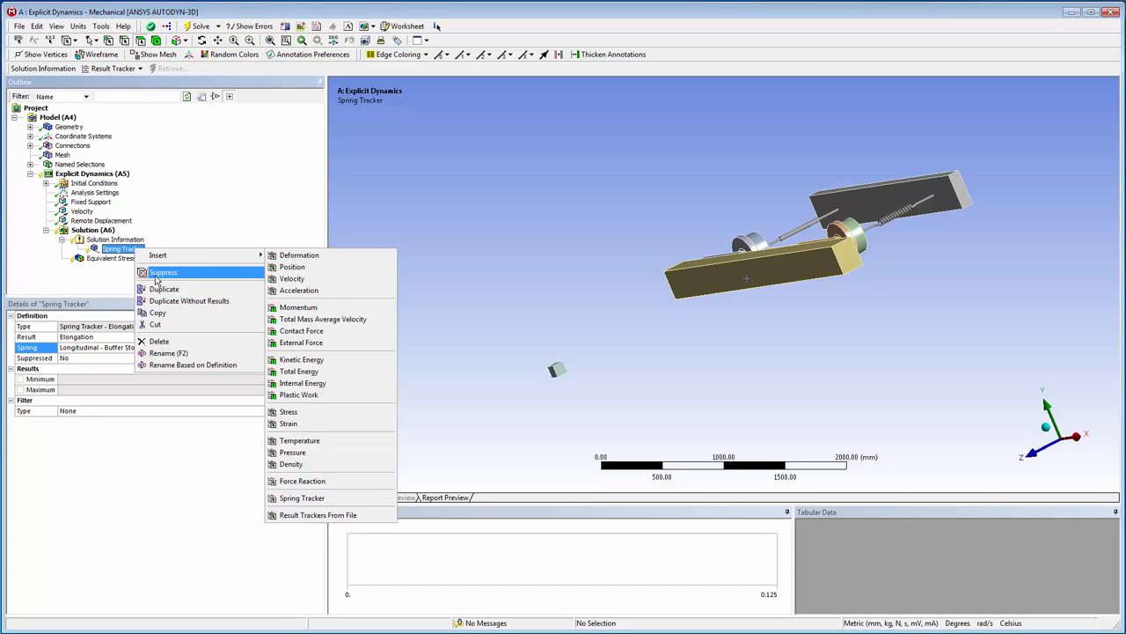
{"action": "left_click", "coordinate": [164, 289]}
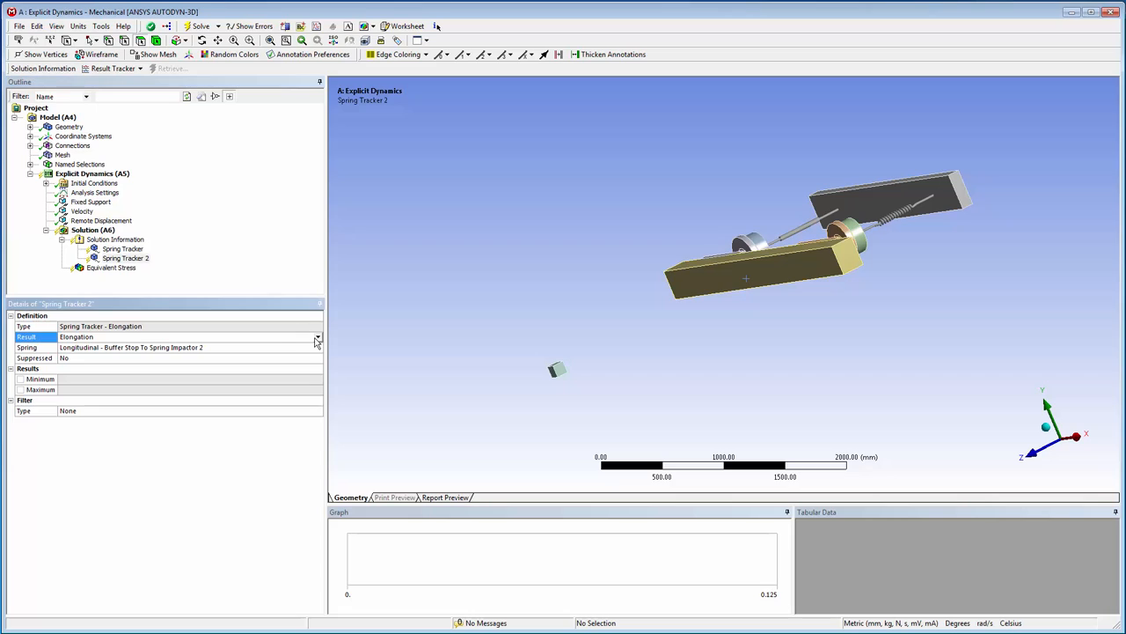
{"action": "left_click", "coordinate": [317, 336]}
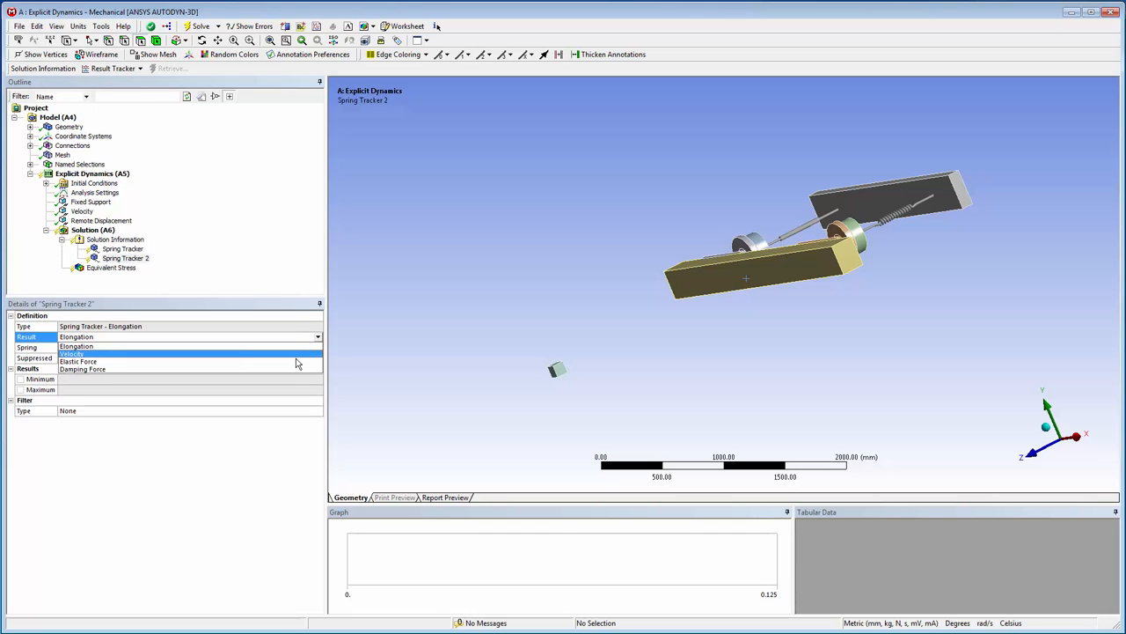
{"action": "left_click", "coordinate": [80, 358]}
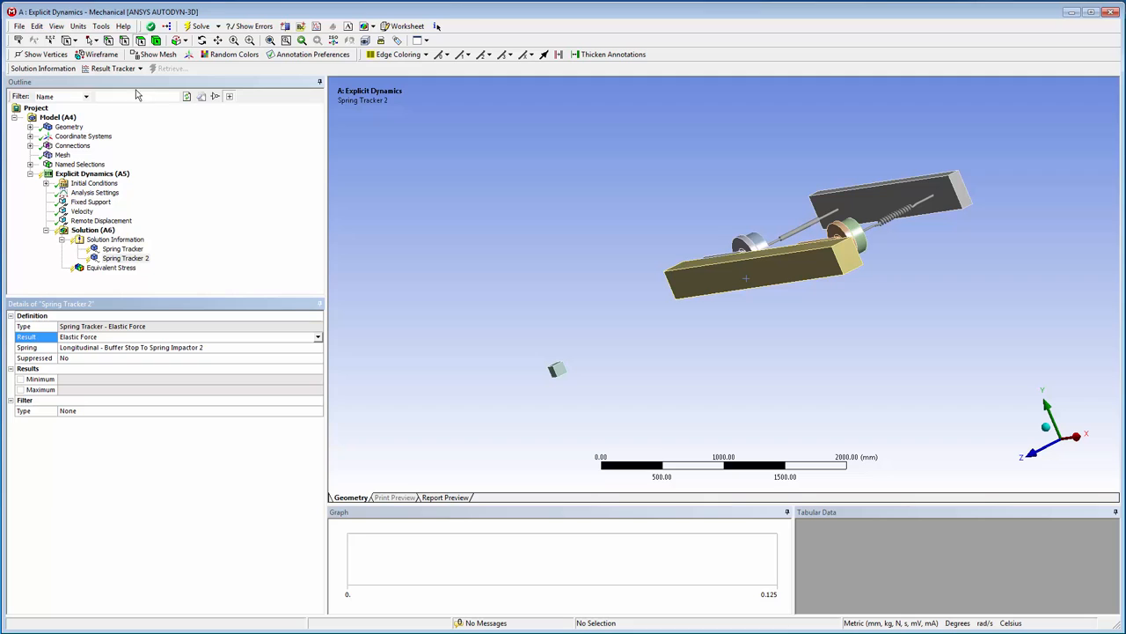
{"action": "left_click", "coordinate": [96, 29]}
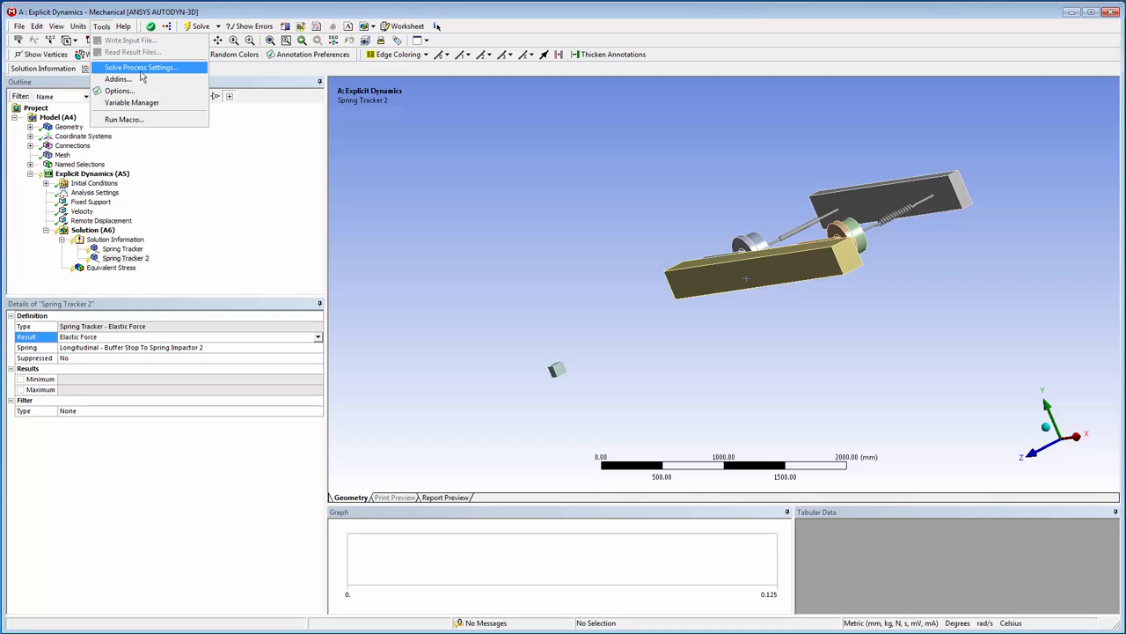
- Enable Distribute Solution in the My Computer solve configuration's advanced settings
{"action": "left_click", "coordinate": [145, 67]}
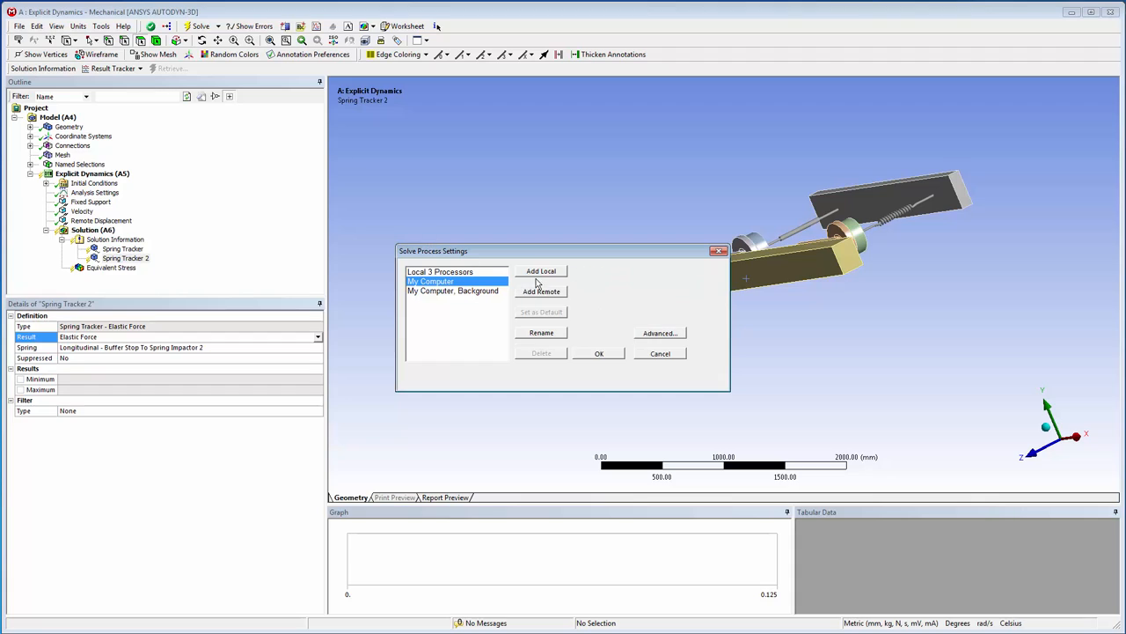
{"action": "left_click", "coordinate": [541, 332]}
{"action": "type", "text": "Local"}
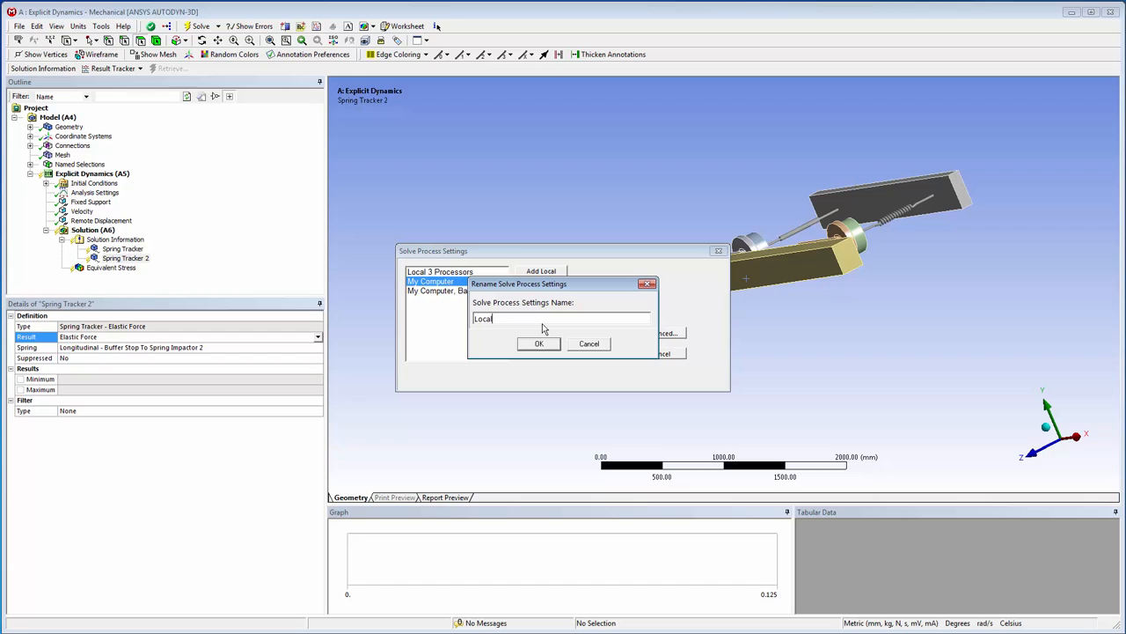
{"action": "left_click", "coordinate": [538, 343]}
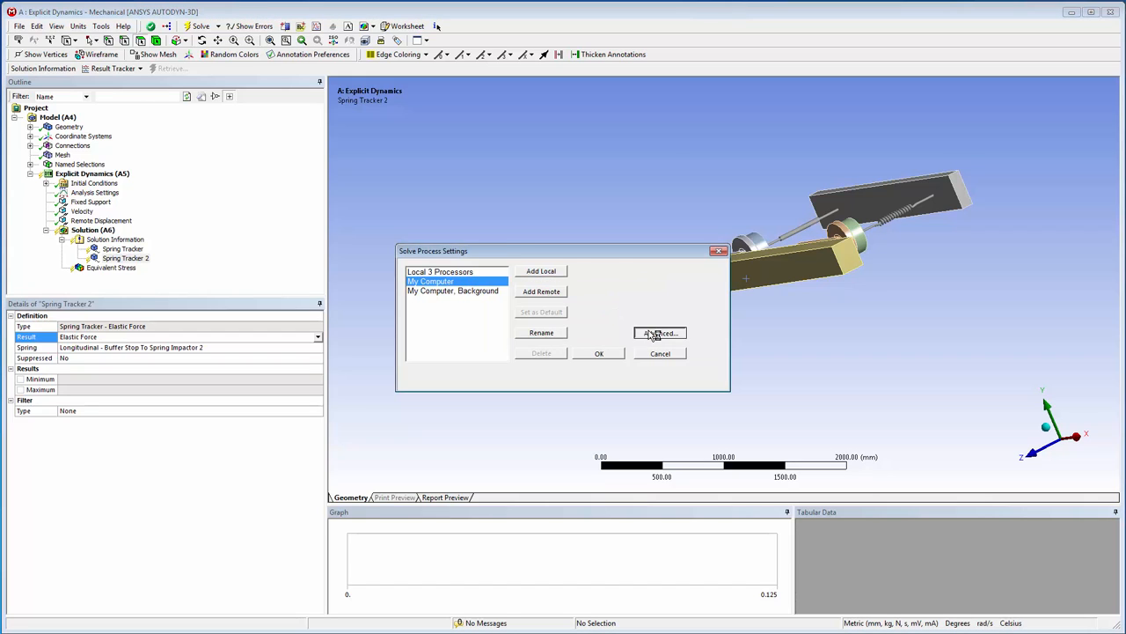
{"action": "left_click", "coordinate": [659, 333]}
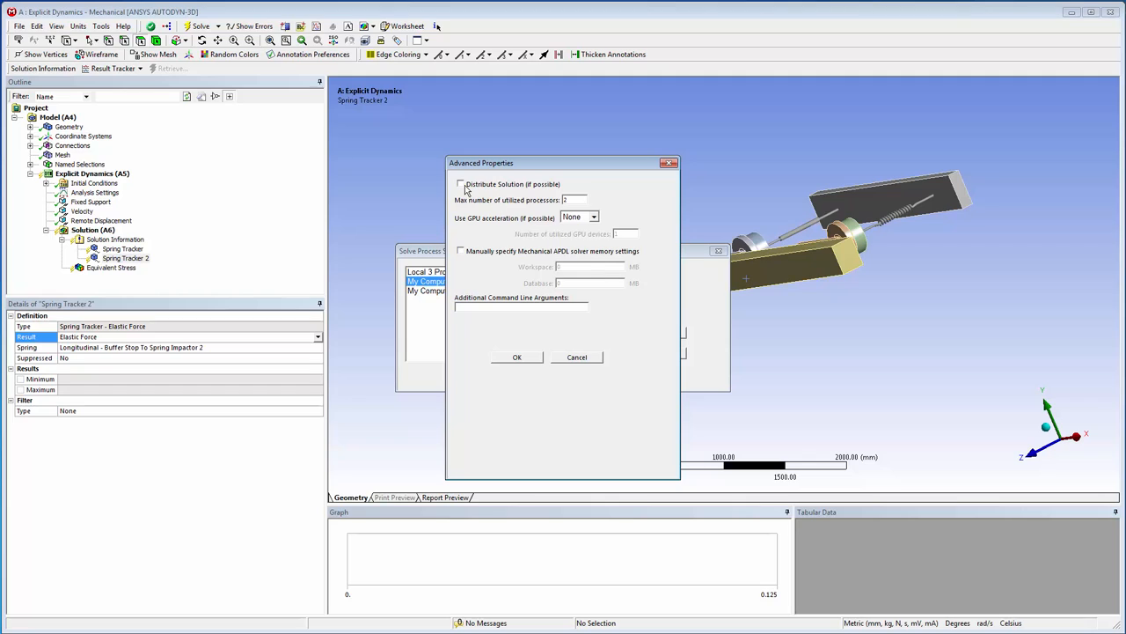
{"action": "left_click", "coordinate": [460, 183]}
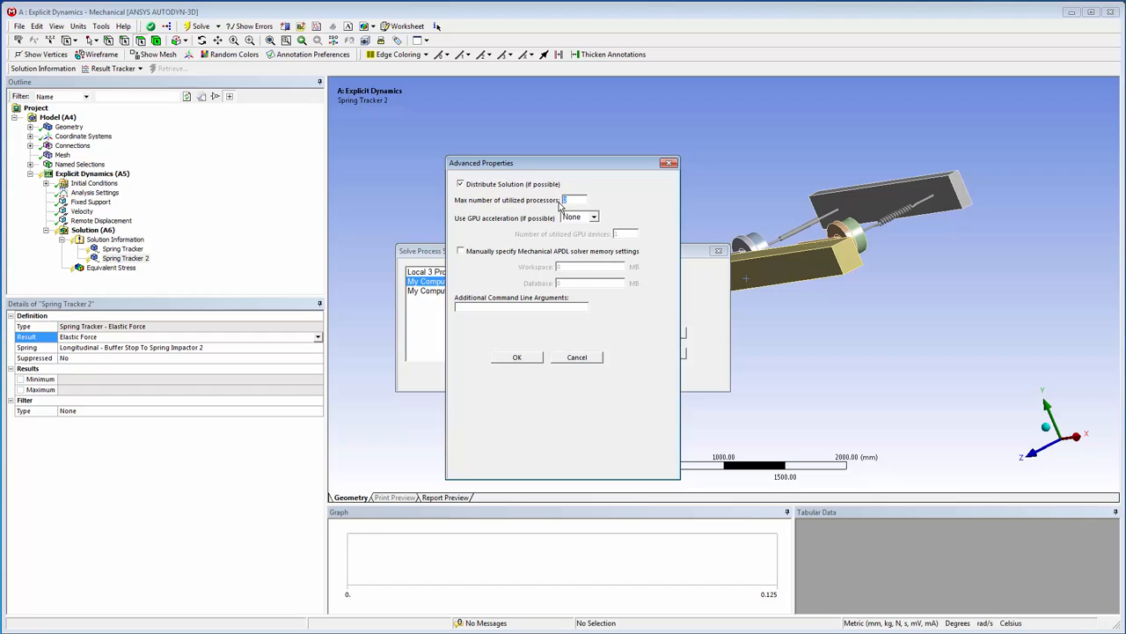
{"action": "left_click", "coordinate": [516, 357]}
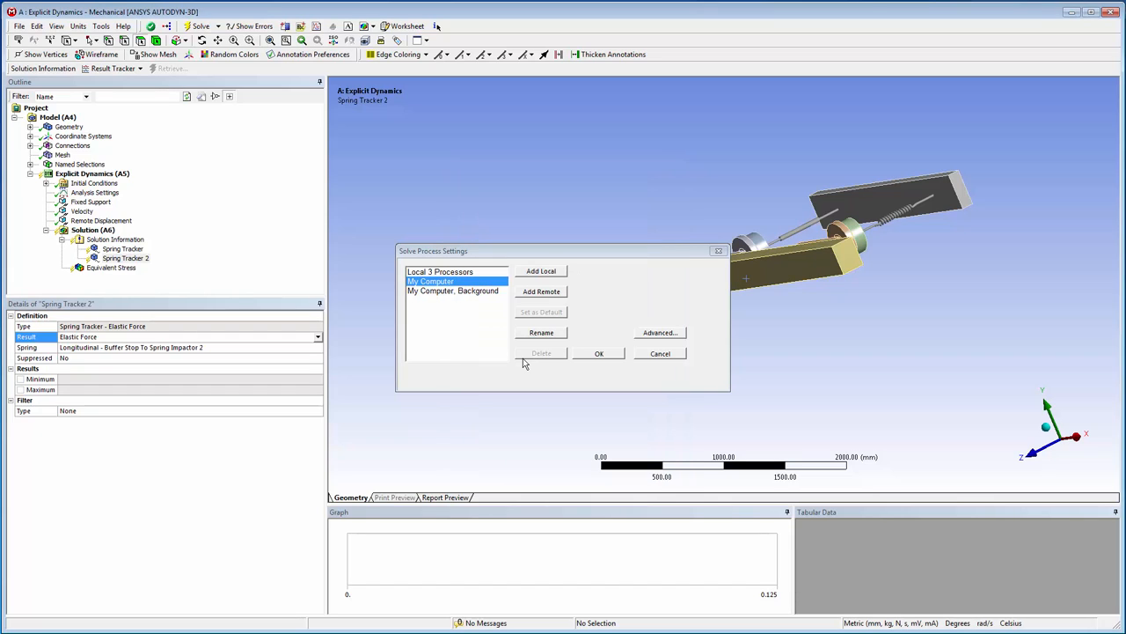
{"action": "left_click", "coordinate": [598, 352]}
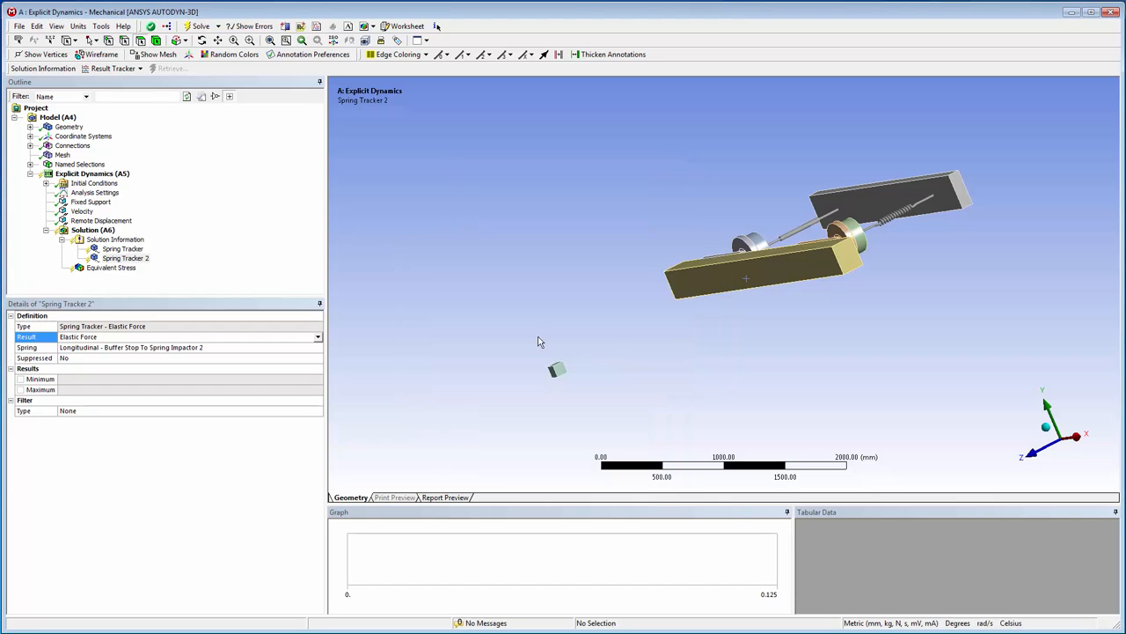
{"action": "left_click", "coordinate": [207, 25]}
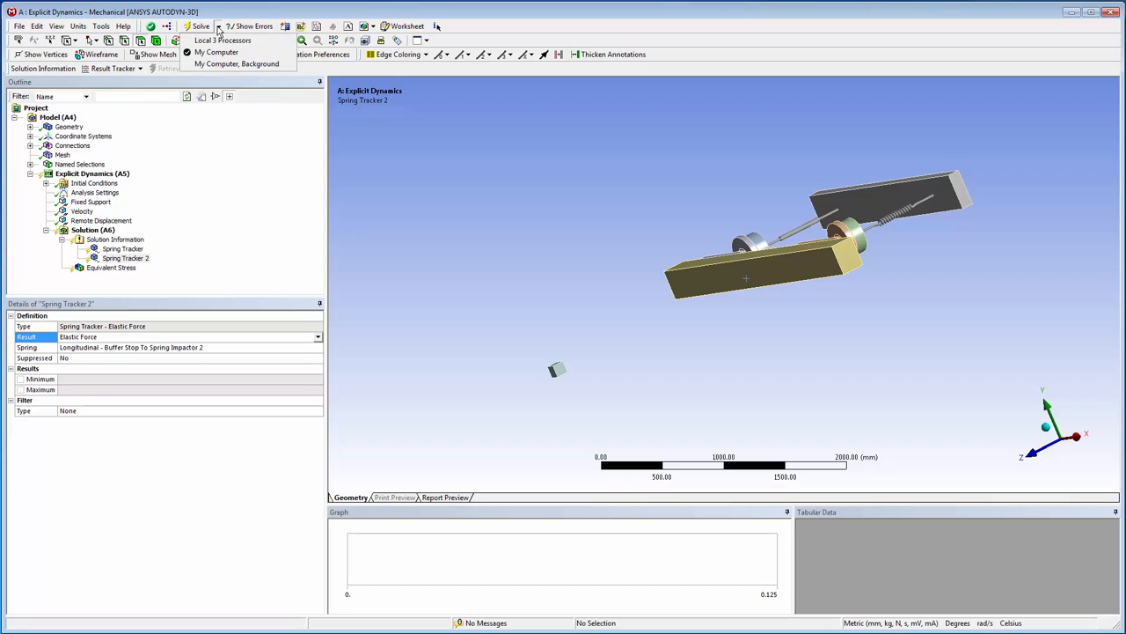
{"action": "mouse_move", "coordinate": [239, 41]}
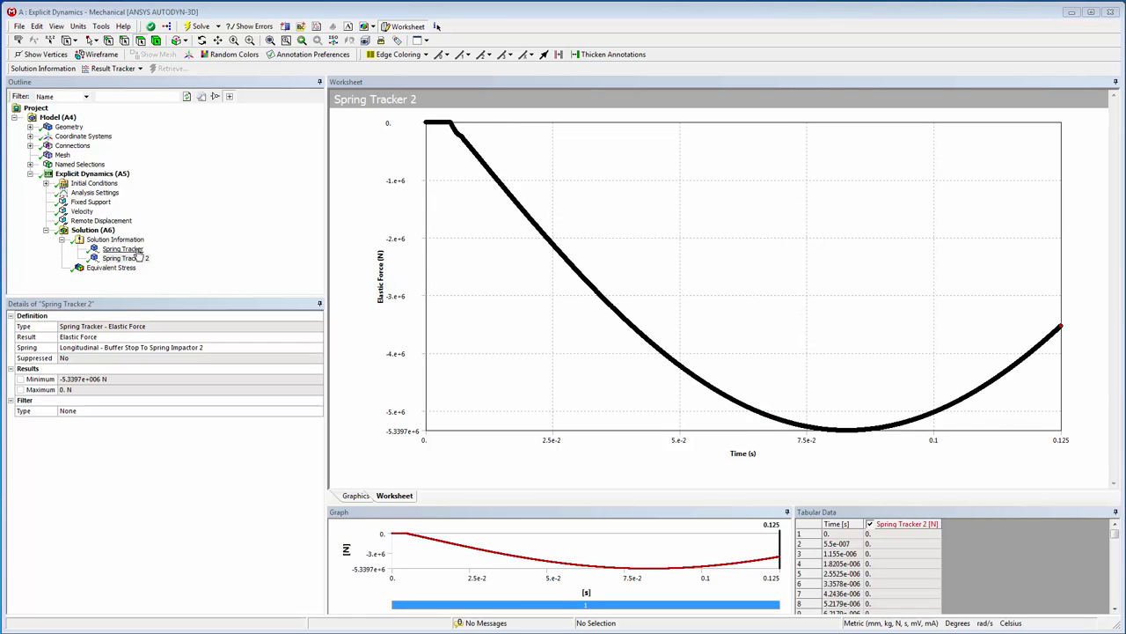
- View the spring elongation plot (min -177.99 mm), then the 568.52 MPa stress contour
{"action": "left_click", "coordinate": [109, 249]}
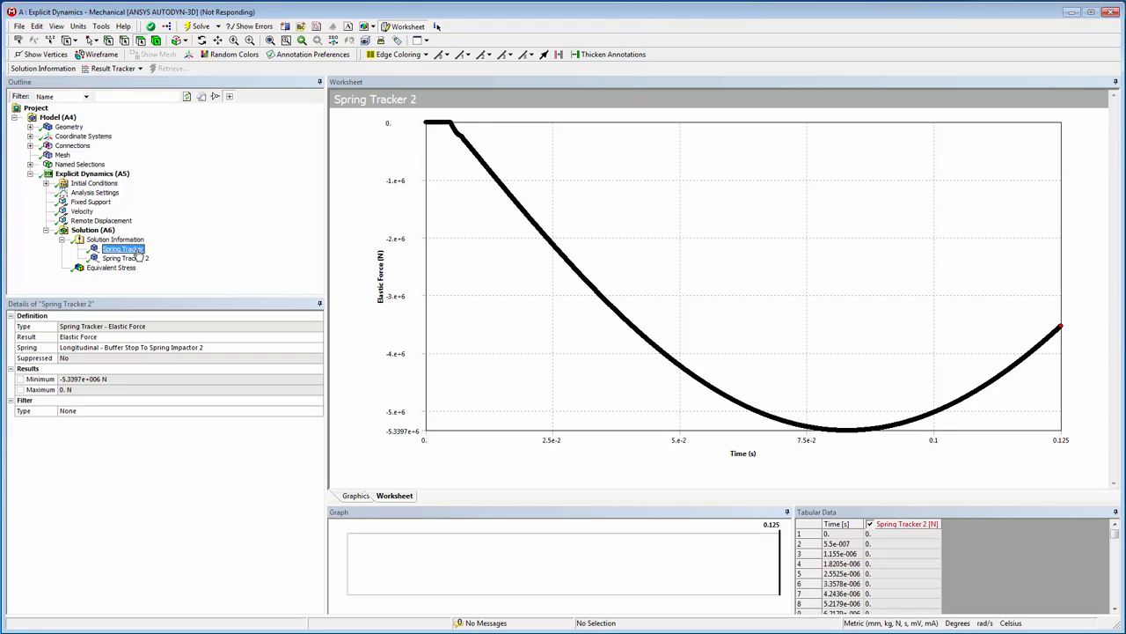
{"action": "left_click", "coordinate": [118, 249]}
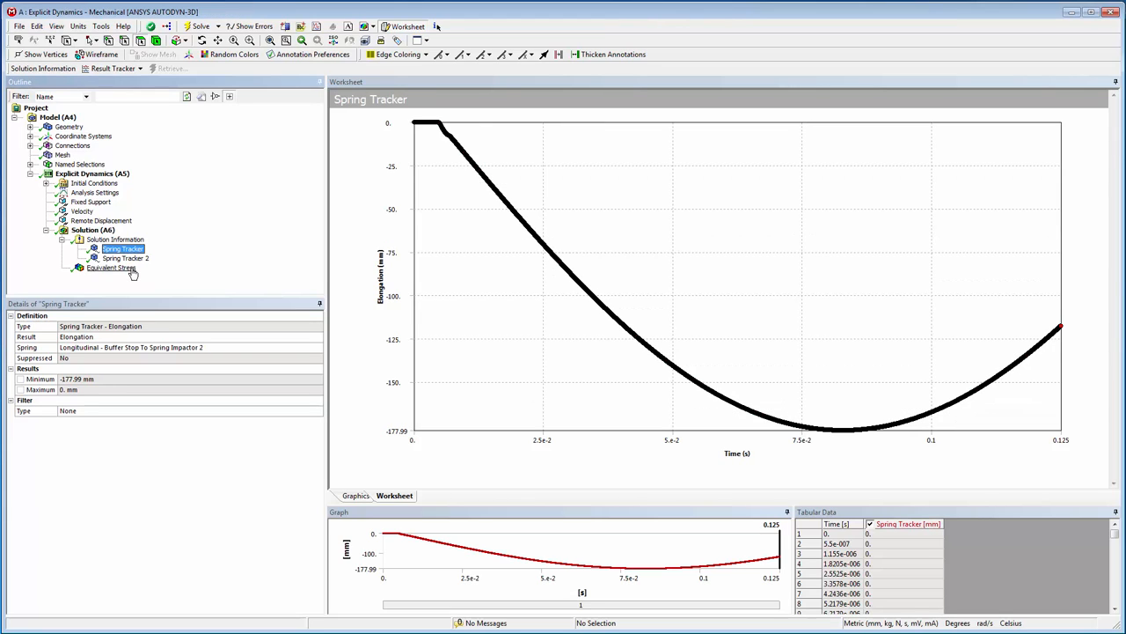
{"action": "left_click", "coordinate": [108, 268]}
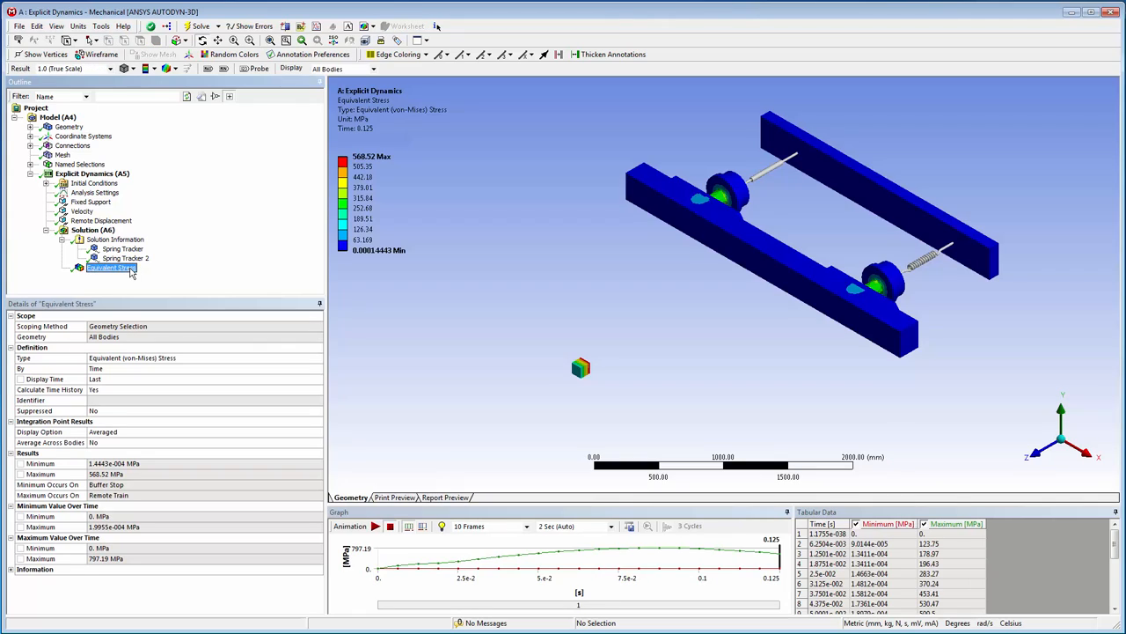